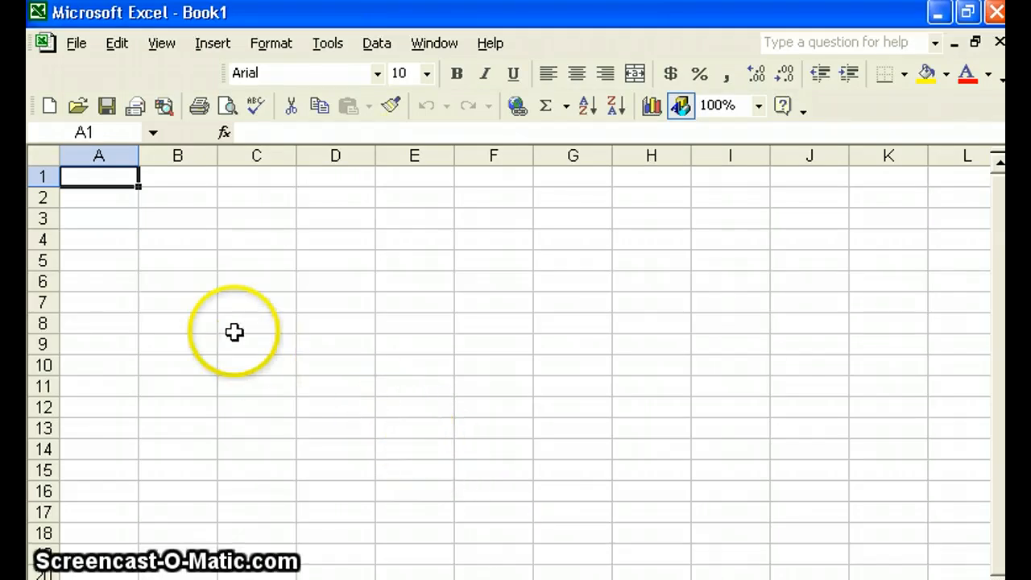
mouse_move(146, 227)
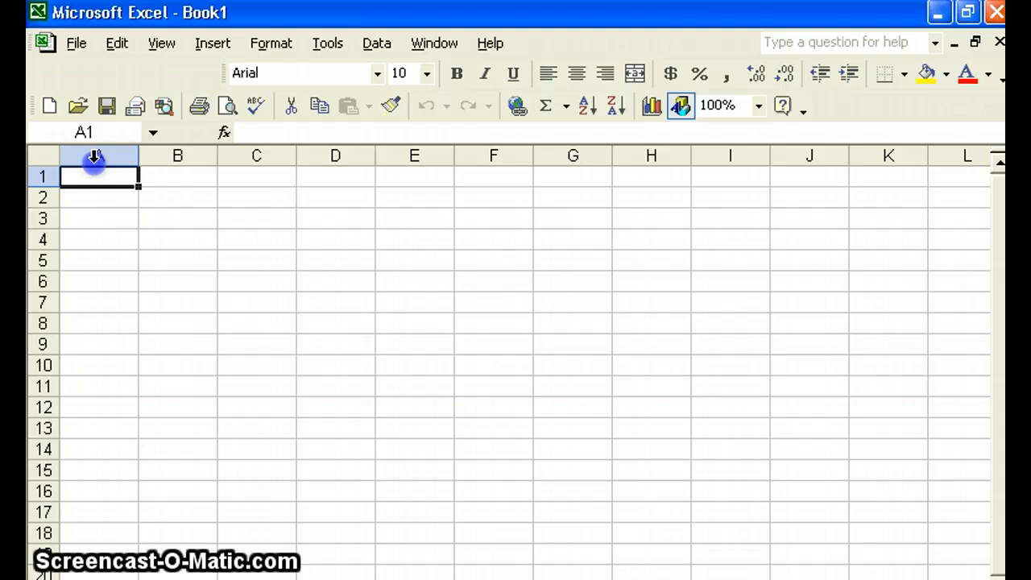
Step: Set columns A through E to a column width of 15
left_click_drag(98, 155, 414, 156)
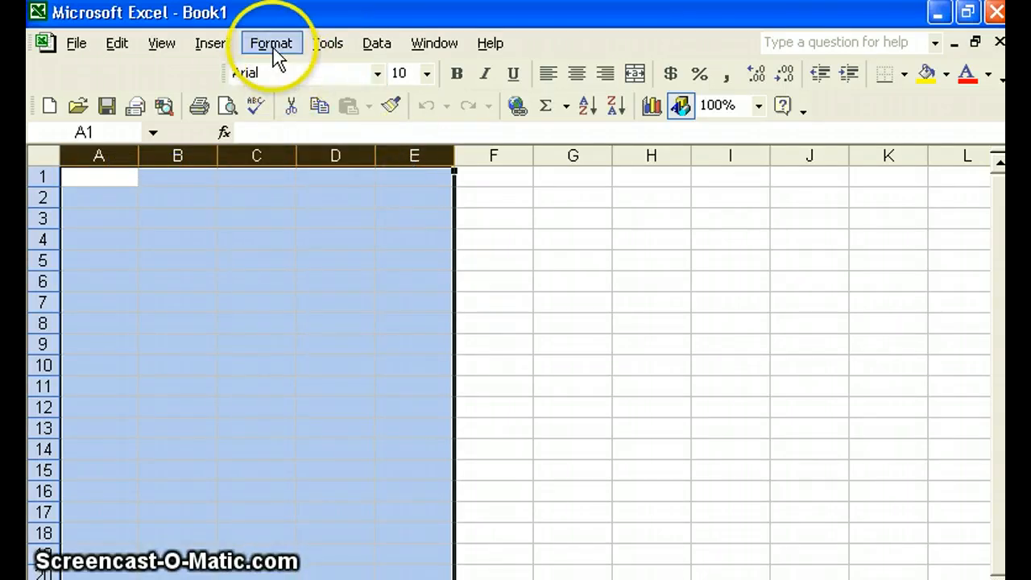
left_click(272, 42)
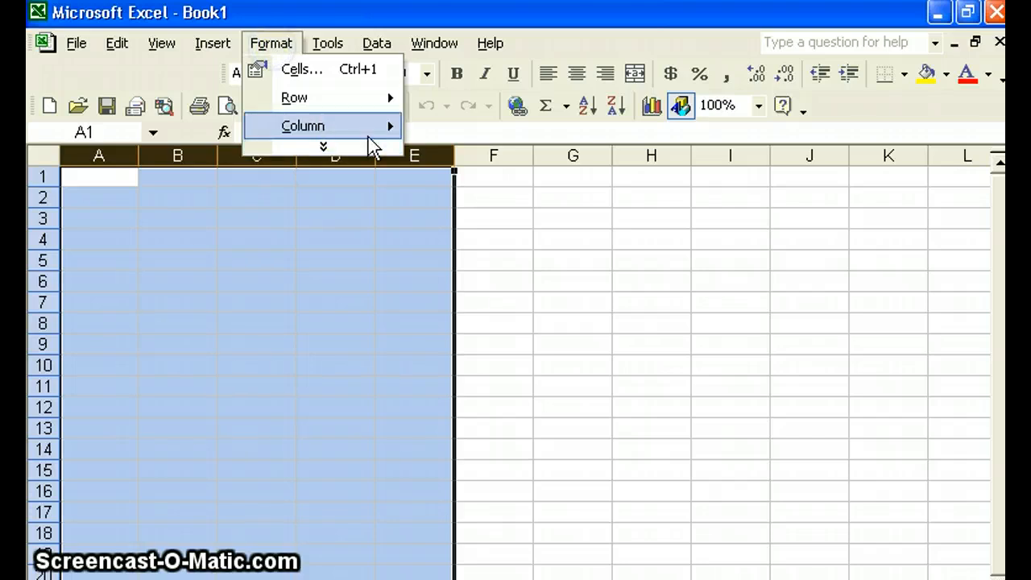
left_click(302, 125)
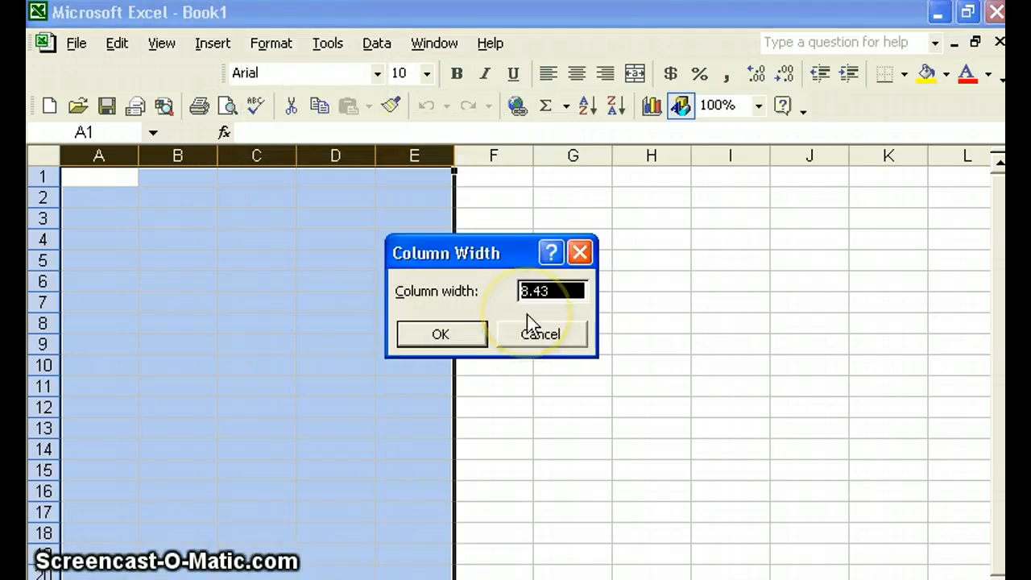
type("15")
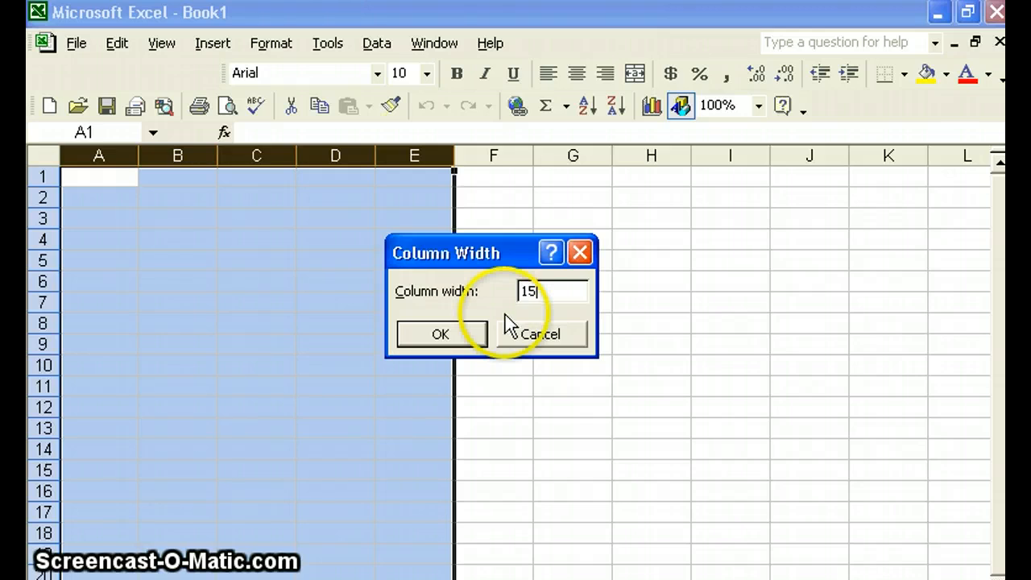
left_click(440, 334)
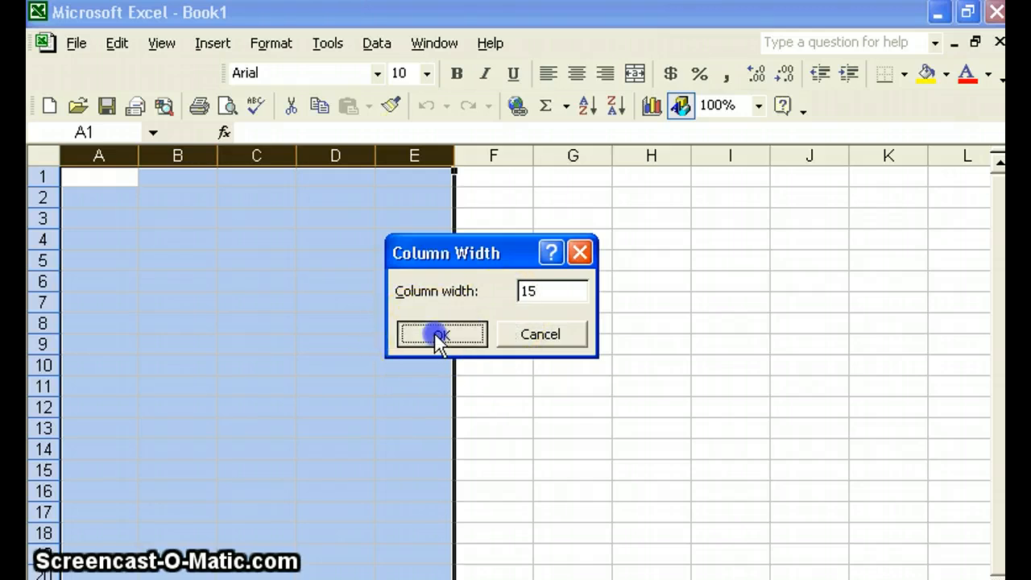
left_click(440, 334)
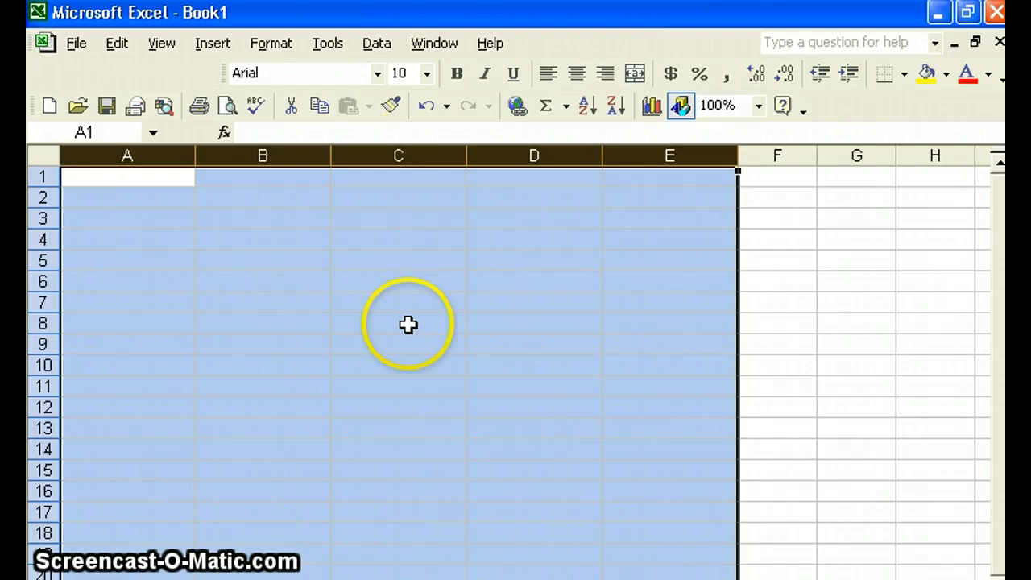
Step: Enter Principal, Rate, Time, Interest and New Balance into cells A1 through E1
left_click(127, 176)
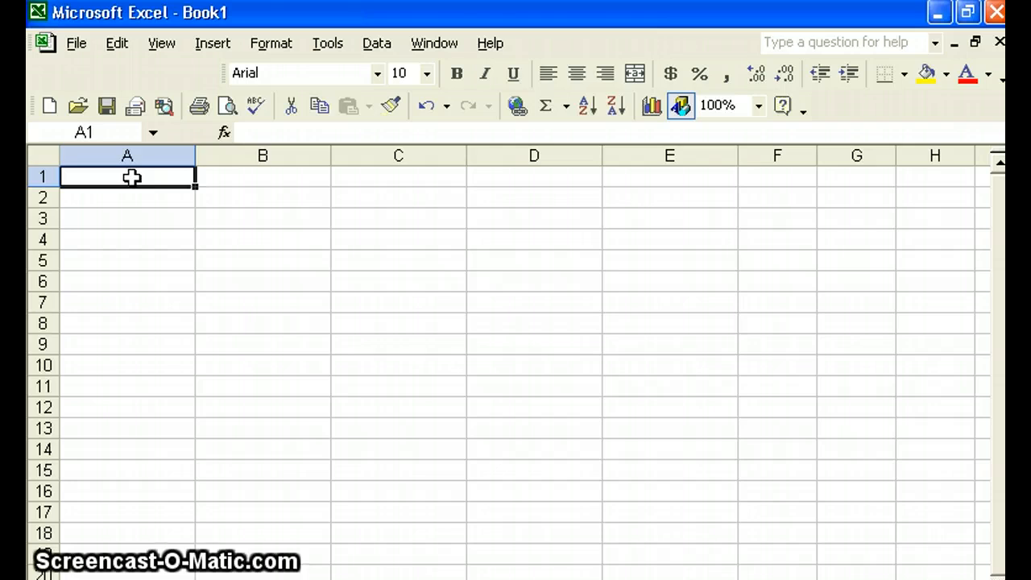
type("Princ")
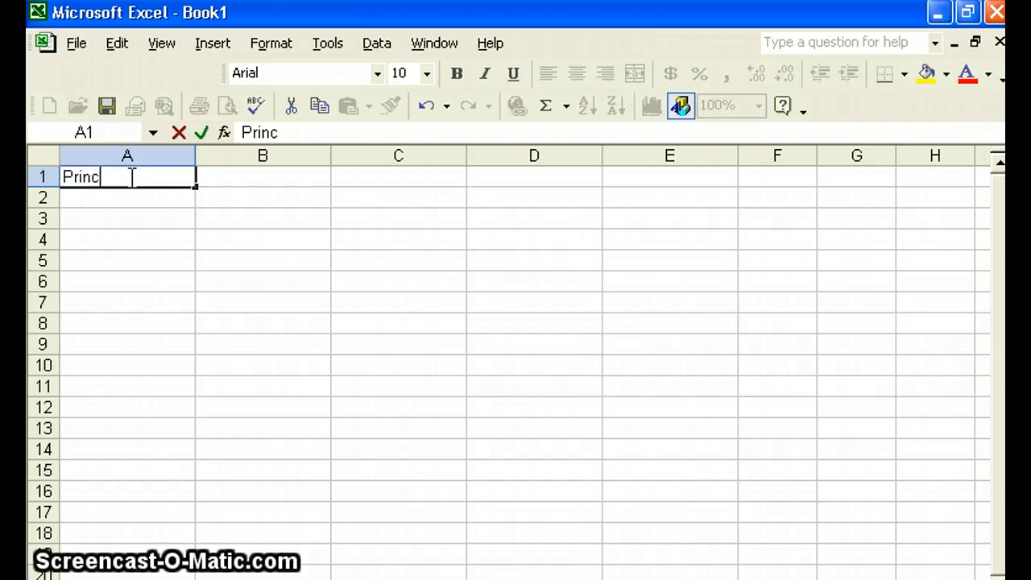
type("ipa")
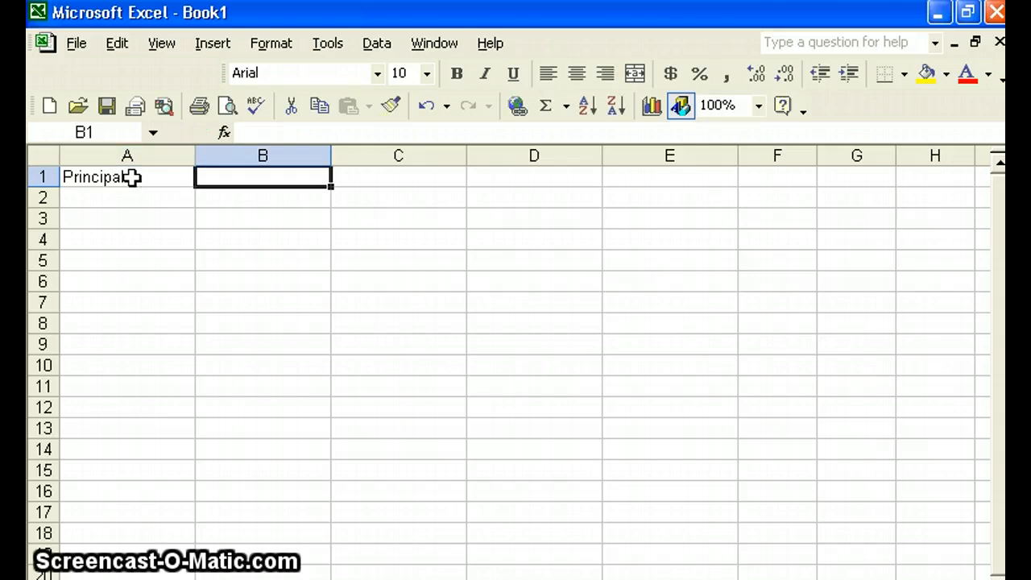
type("Rate")
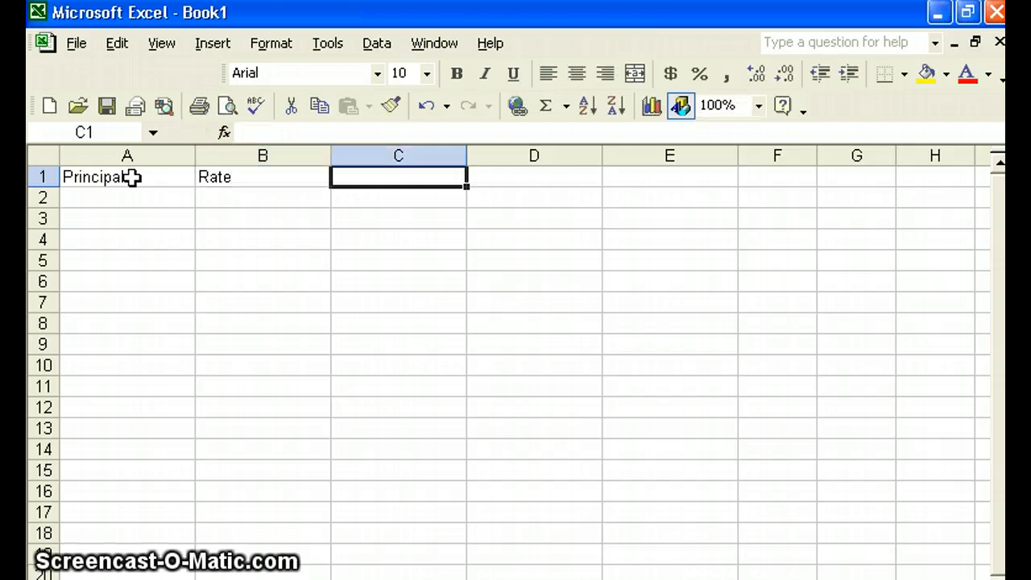
type("Time")
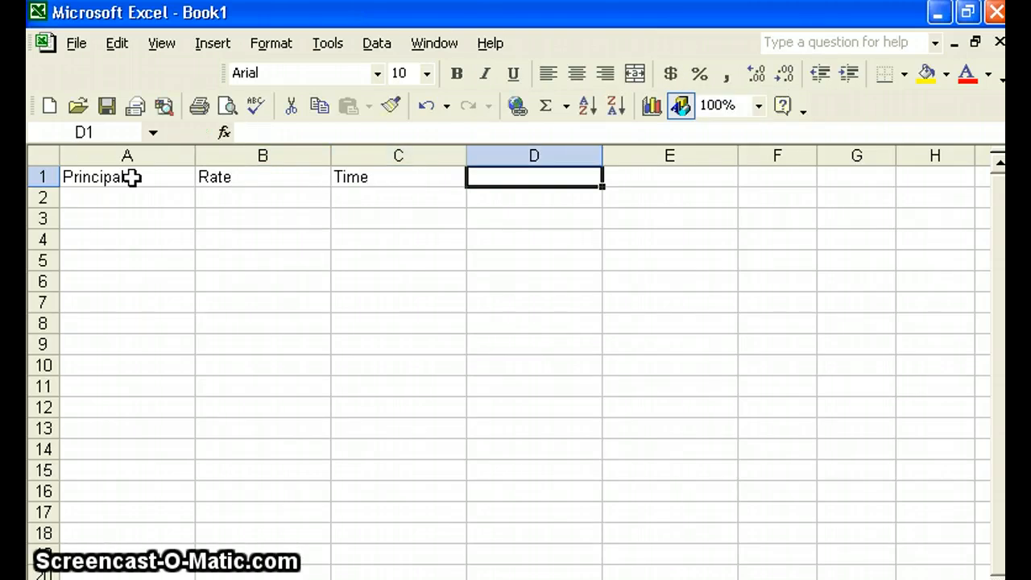
type("Interest")
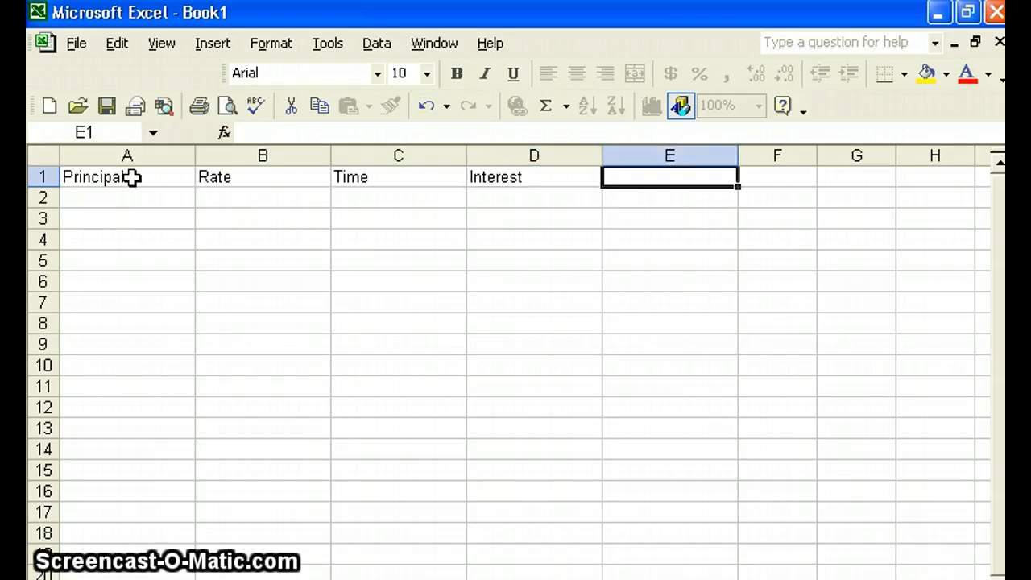
type("New")
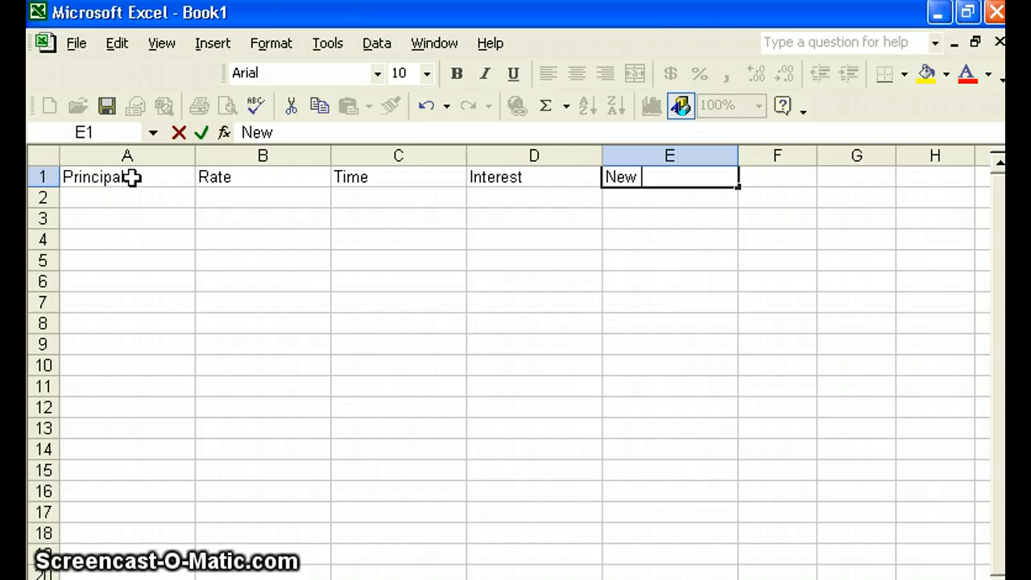
type("Ba")
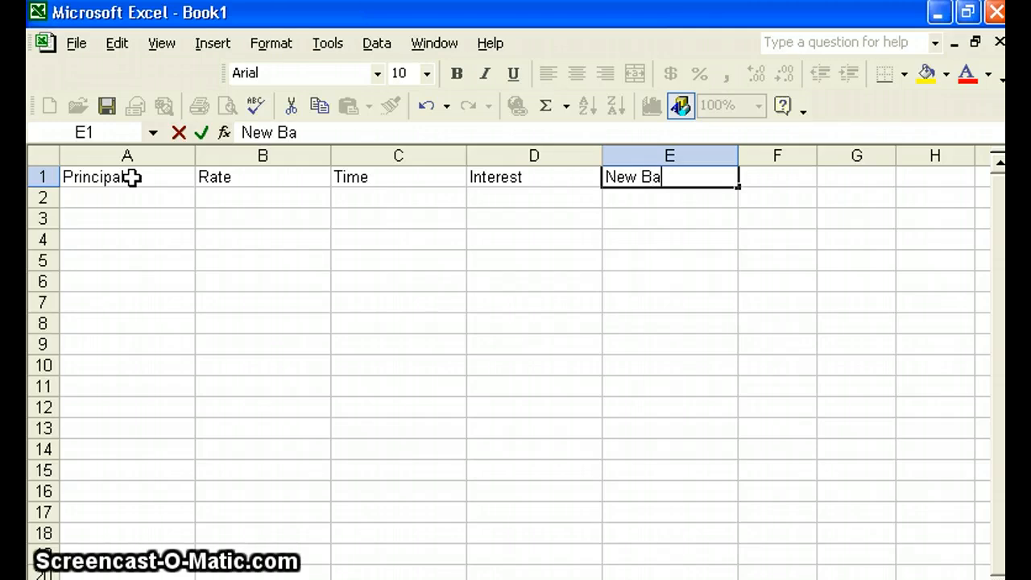
type("lance")
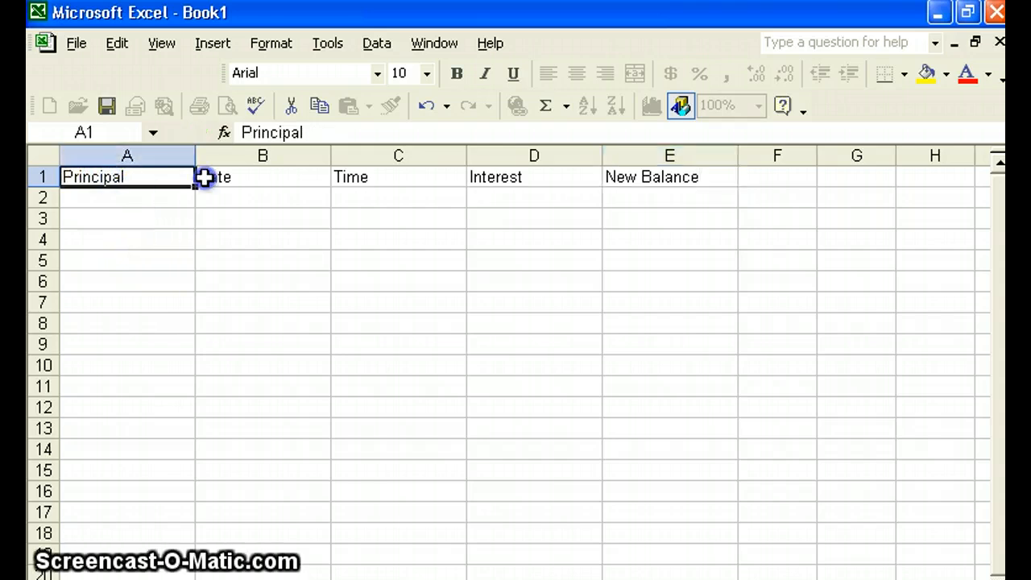
Step: Make headings A1:E1 bold, Times New Roman, 12 point
left_click_drag(201, 176, 644, 177)
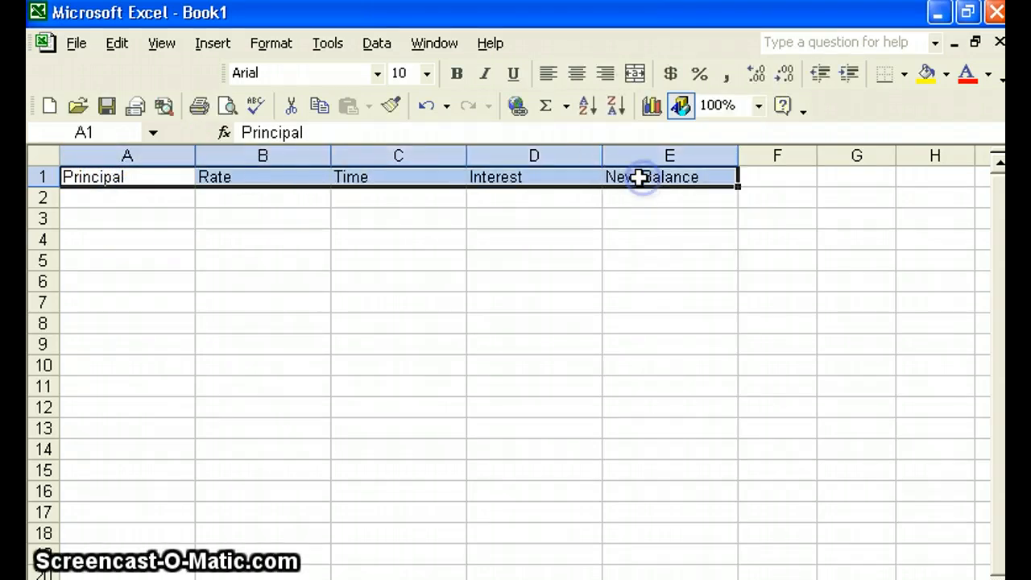
left_click(577, 74)
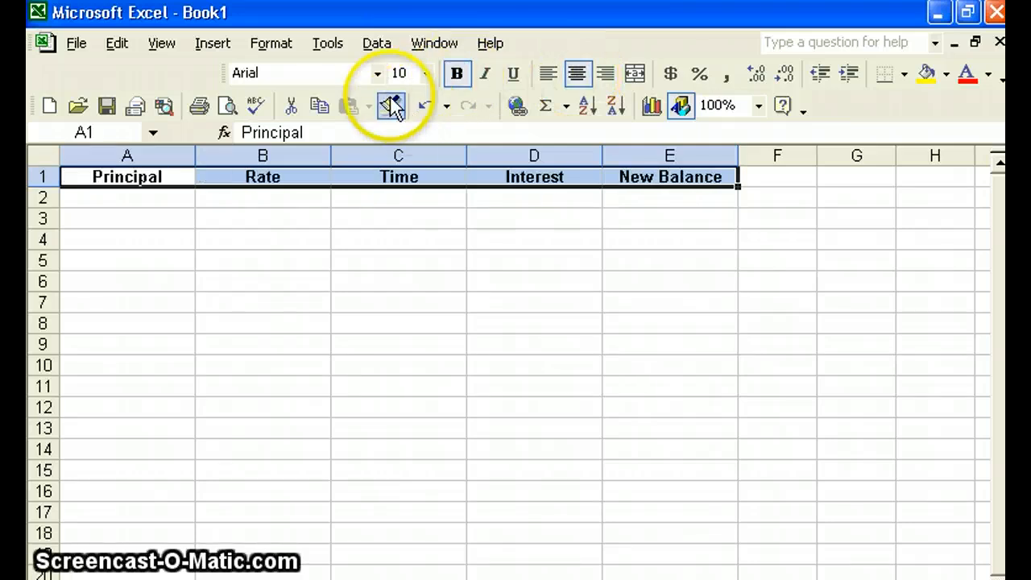
left_click(377, 73)
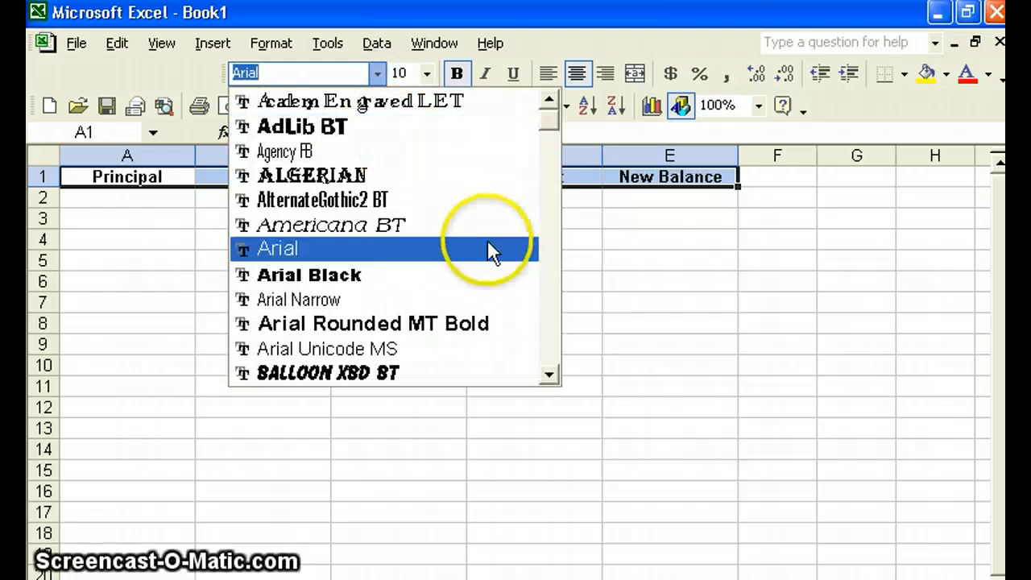
scroll("down", 3)
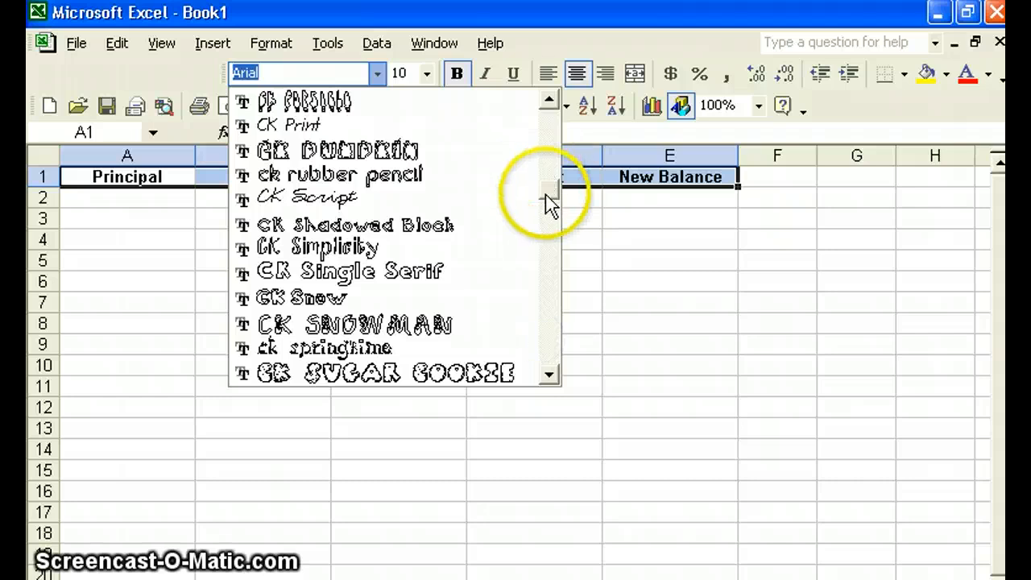
left_click_drag(549, 201, 556, 342)
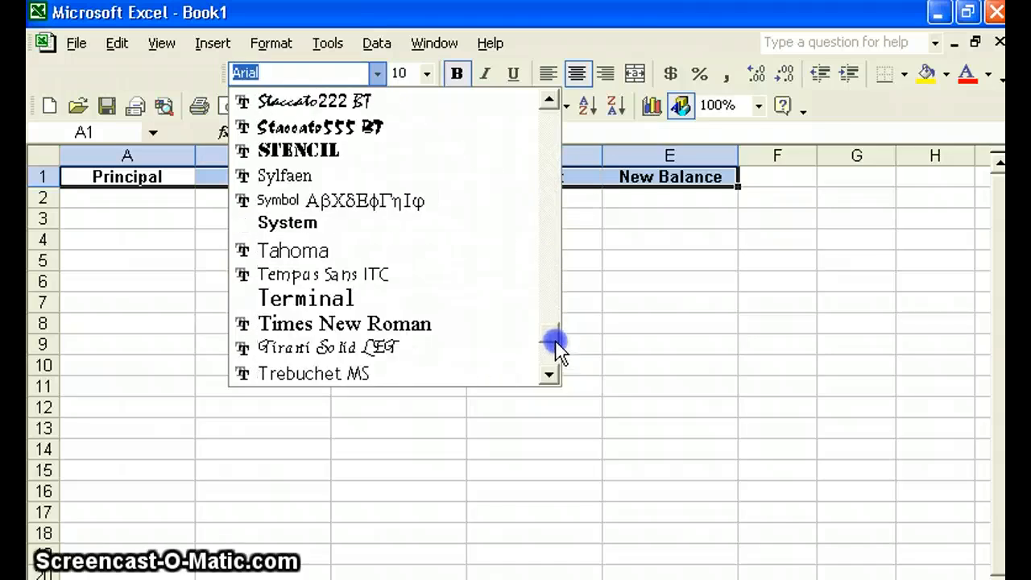
left_click(344, 323)
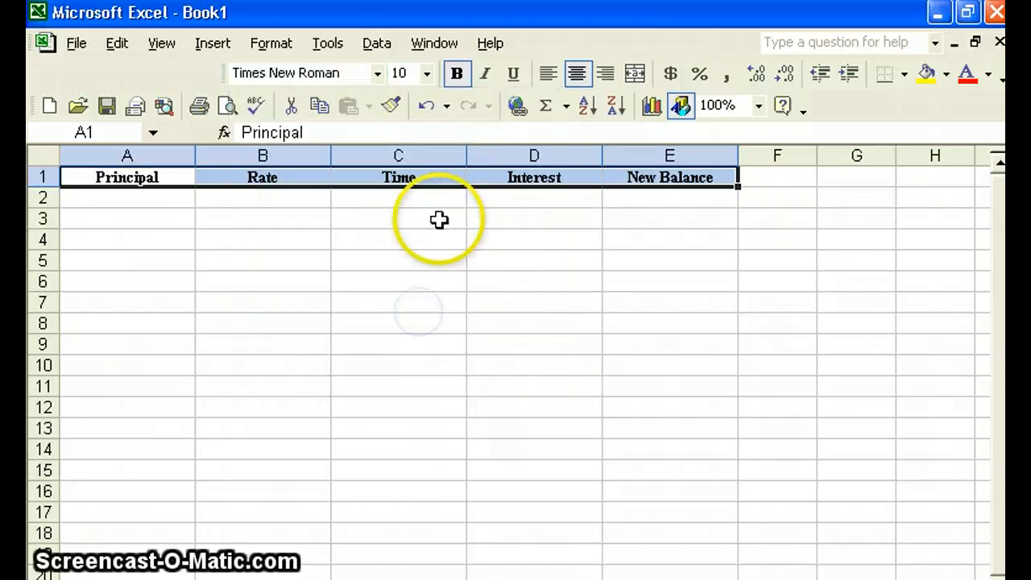
left_click(425, 74)
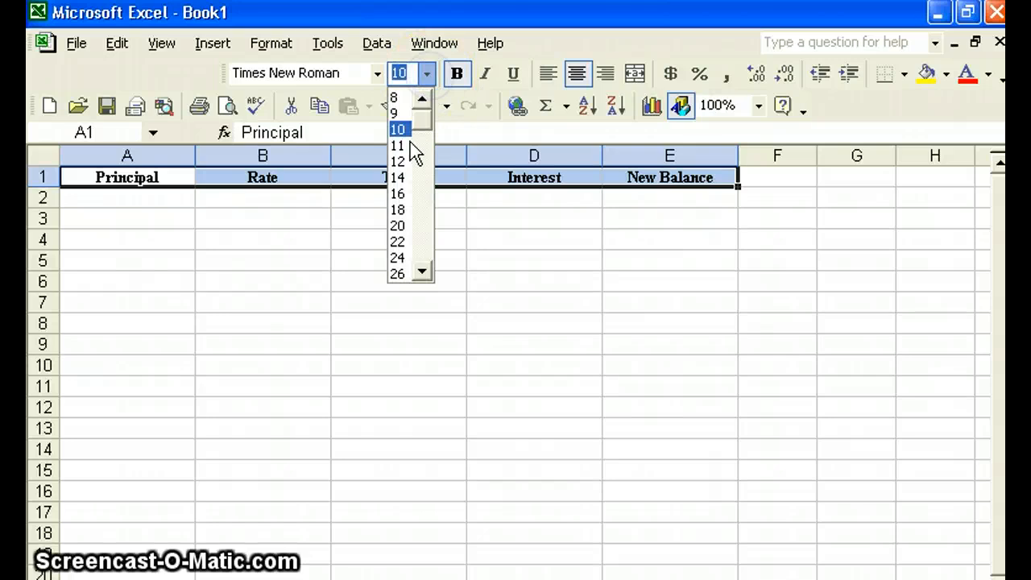
left_click(397, 161)
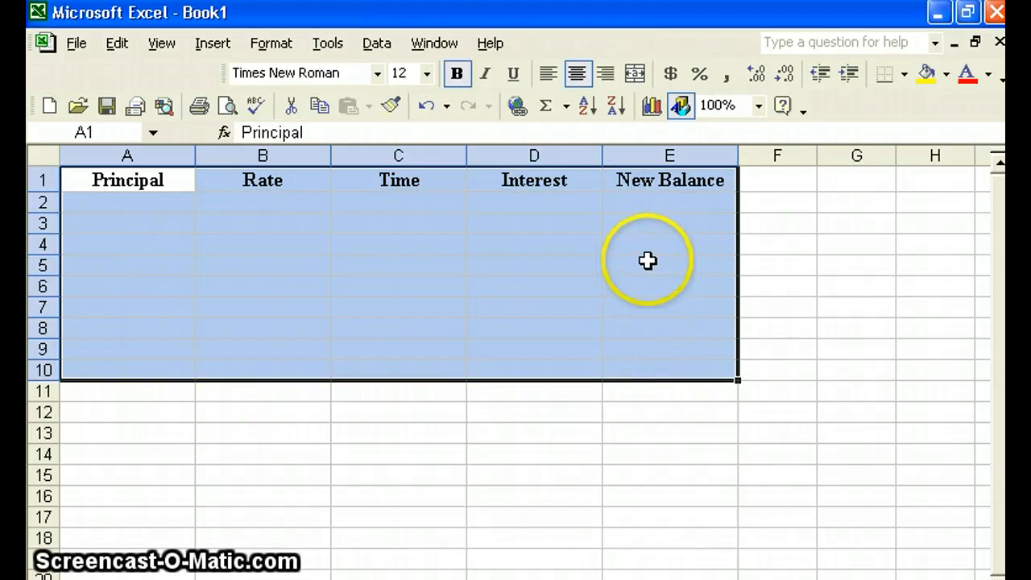
mouse_move(877, 131)
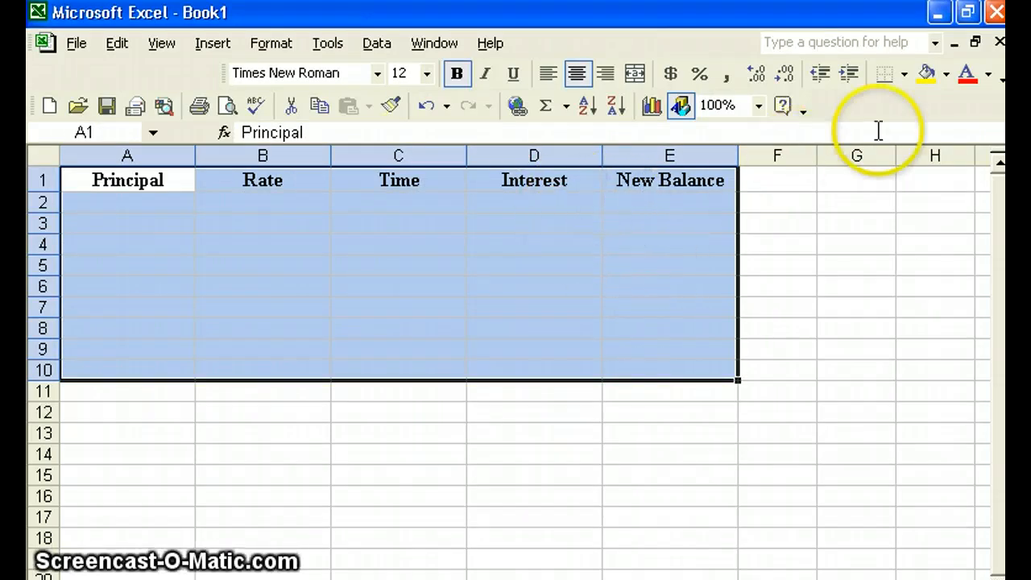
mouse_move(894, 125)
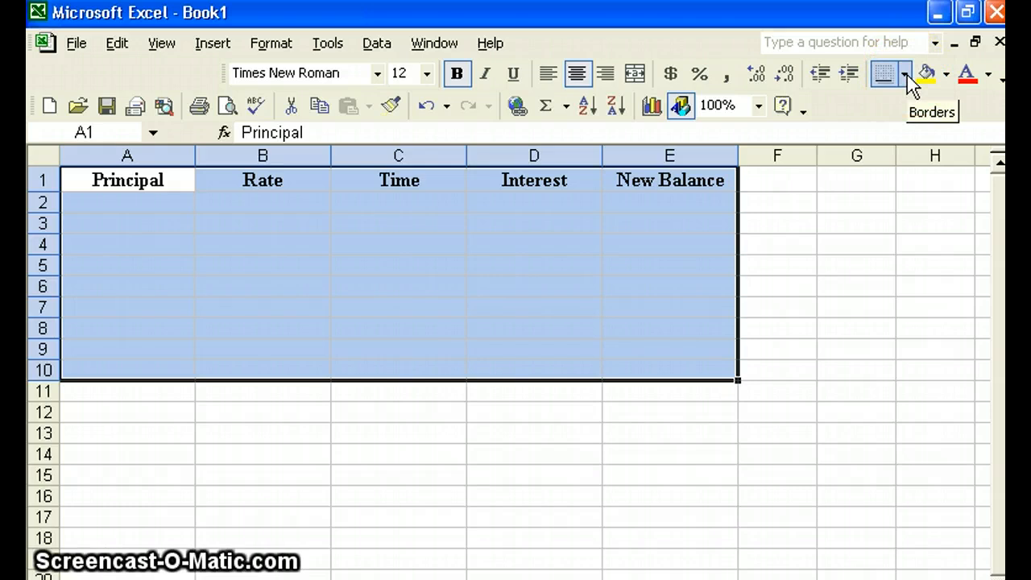
Step: Apply All Borders to cells A1 through E10
left_click(905, 74)
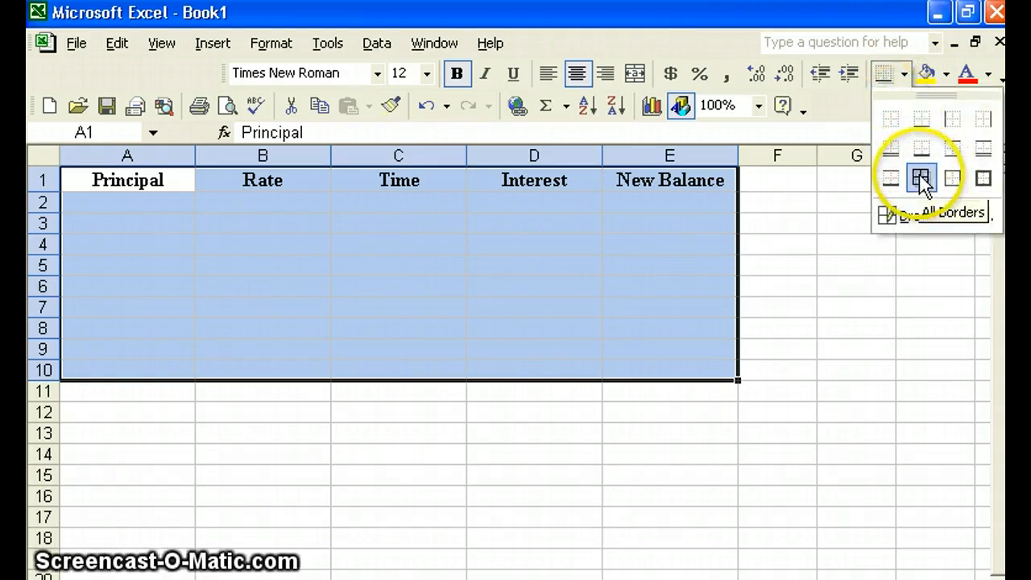
left_click(922, 179)
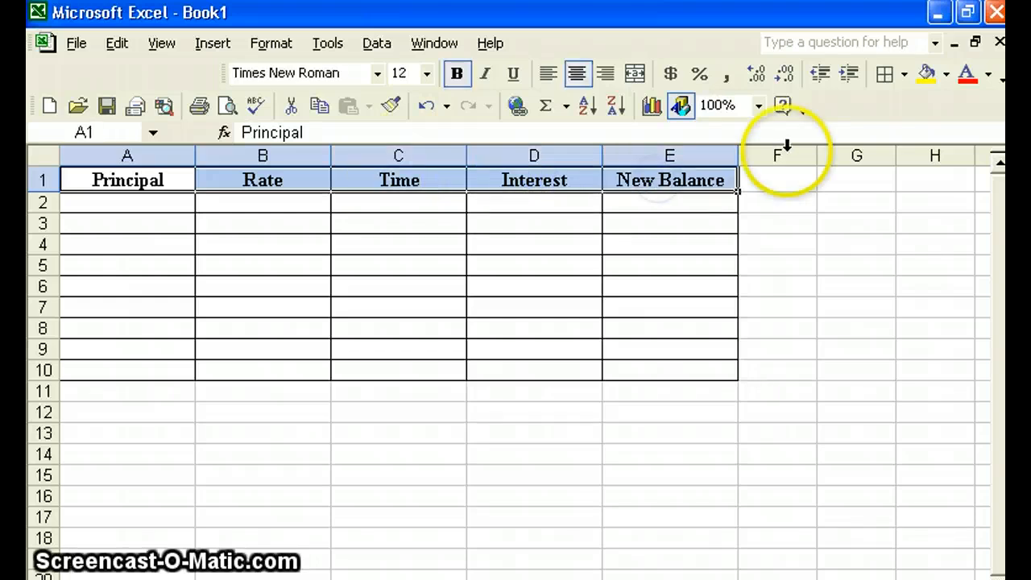
left_click(902, 74)
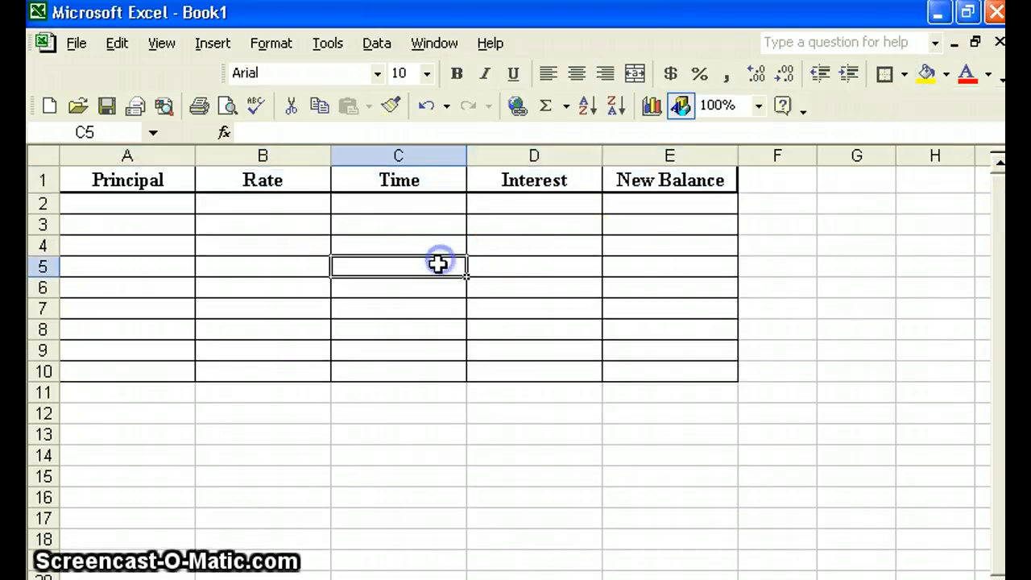
mouse_move(562, 325)
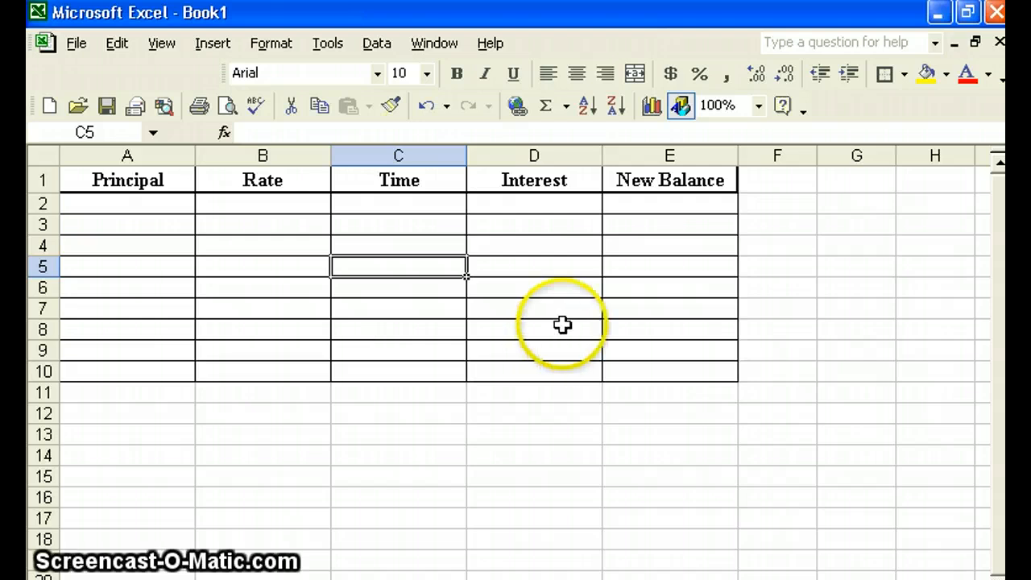
mouse_move(697, 472)
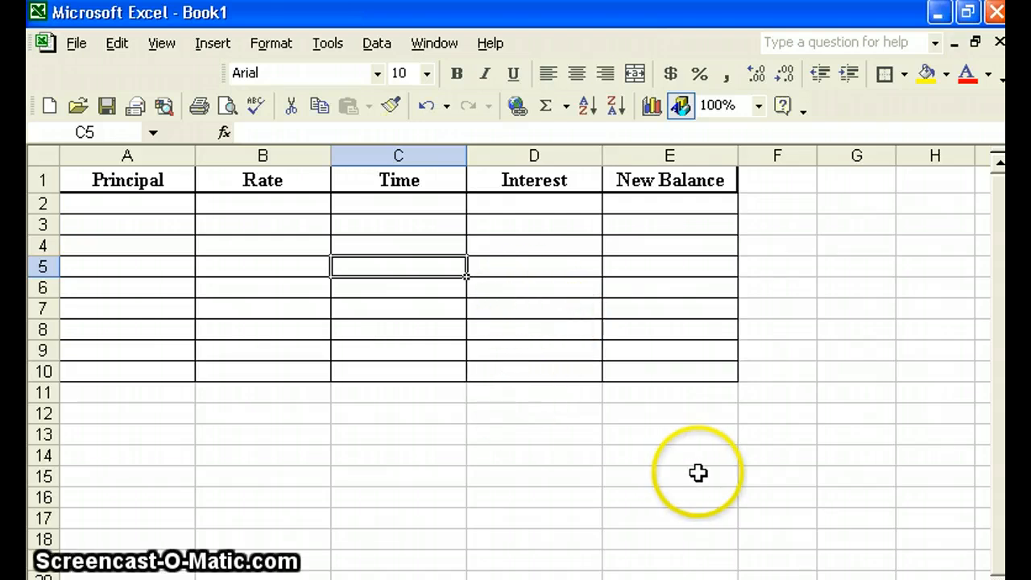